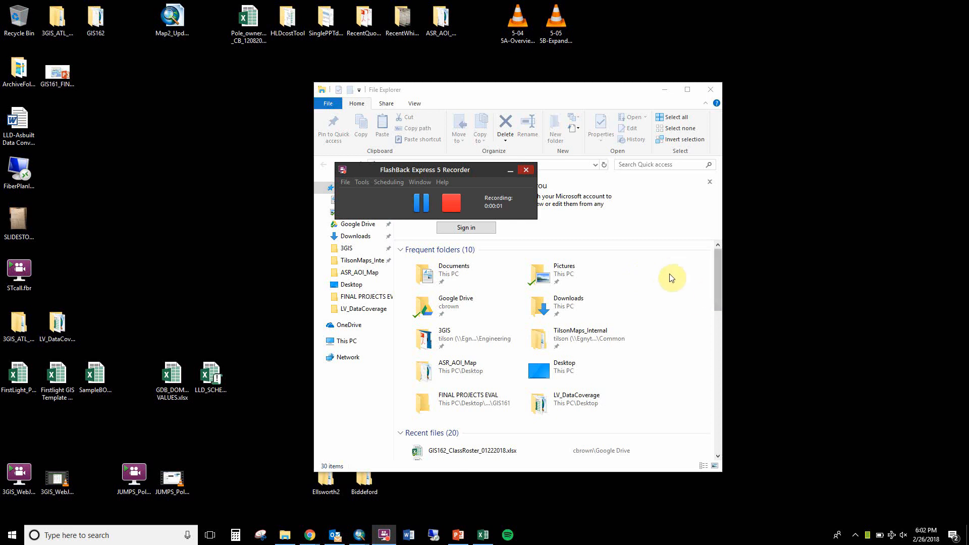
mouse_move(634, 157)
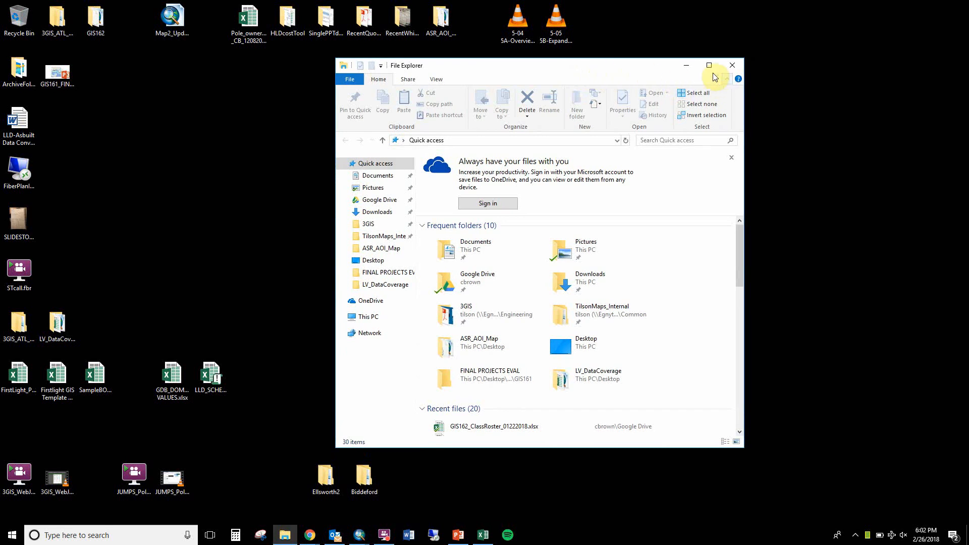
Maximize the File Explorer window so Quick access fills the screen
left_click(709, 65)
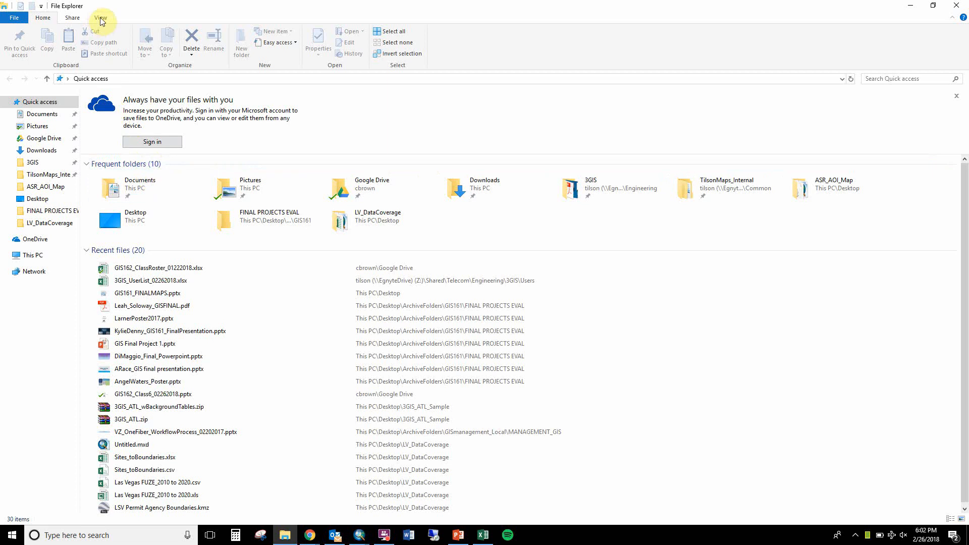
Toggle File name extensions off and back on from the View ribbon so suffixes show on every file
left_click(100, 17)
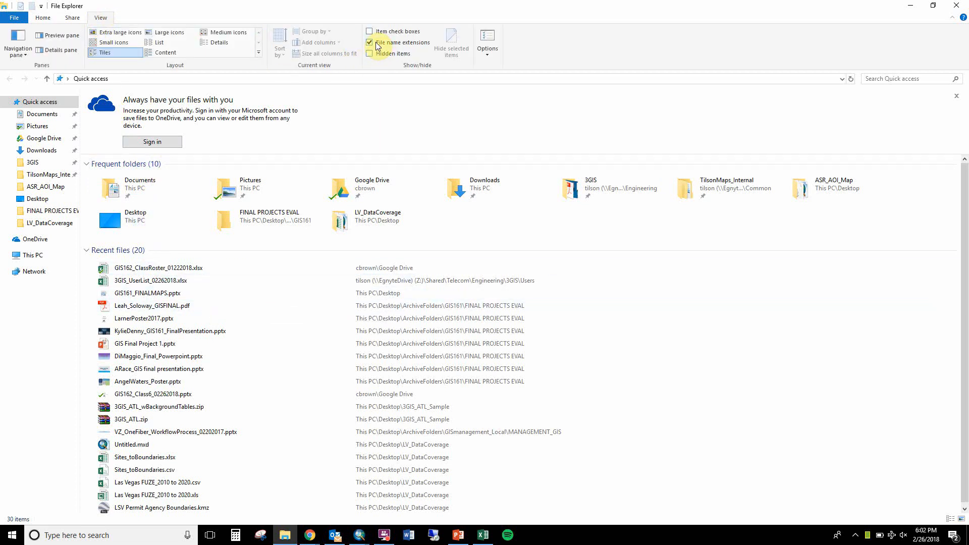
mouse_move(371, 42)
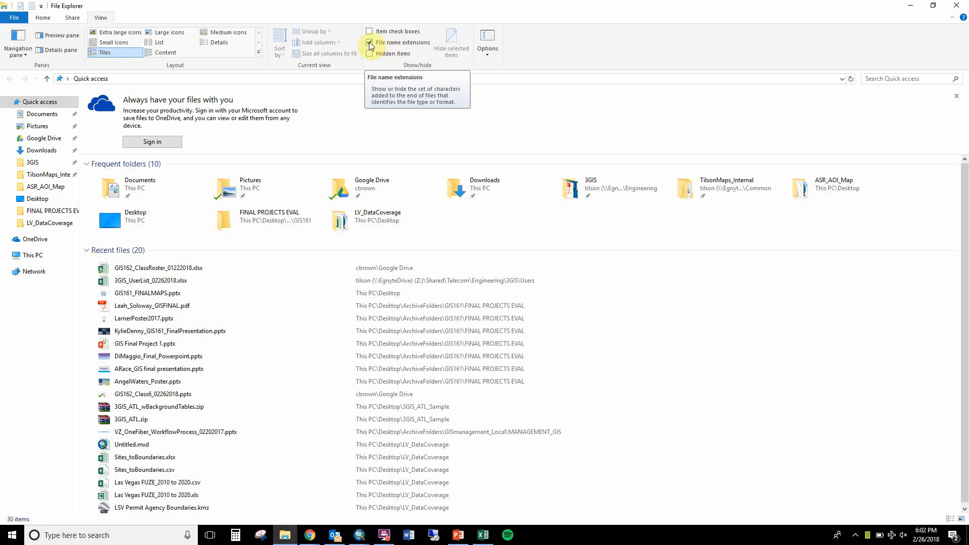
left_click(370, 42)
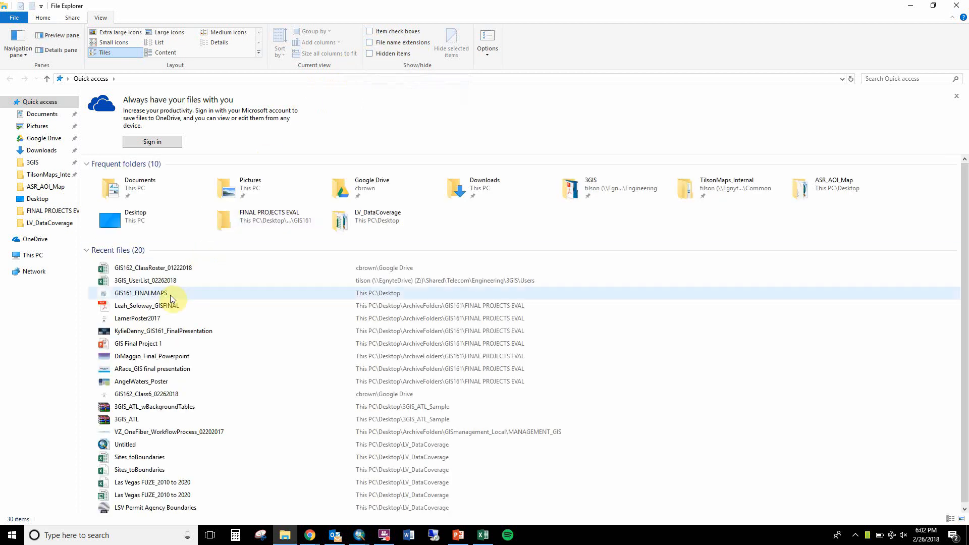
left_click(140, 293)
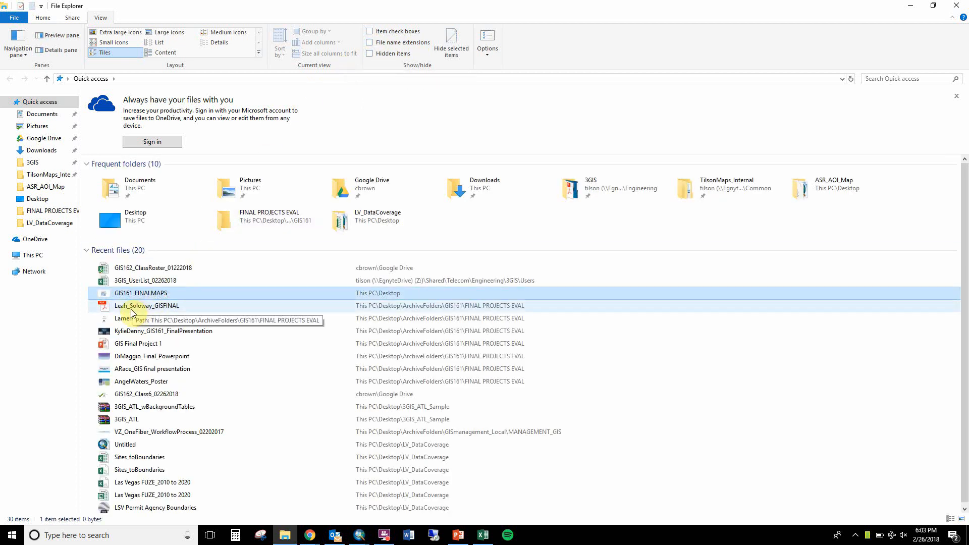
left_click(146, 305)
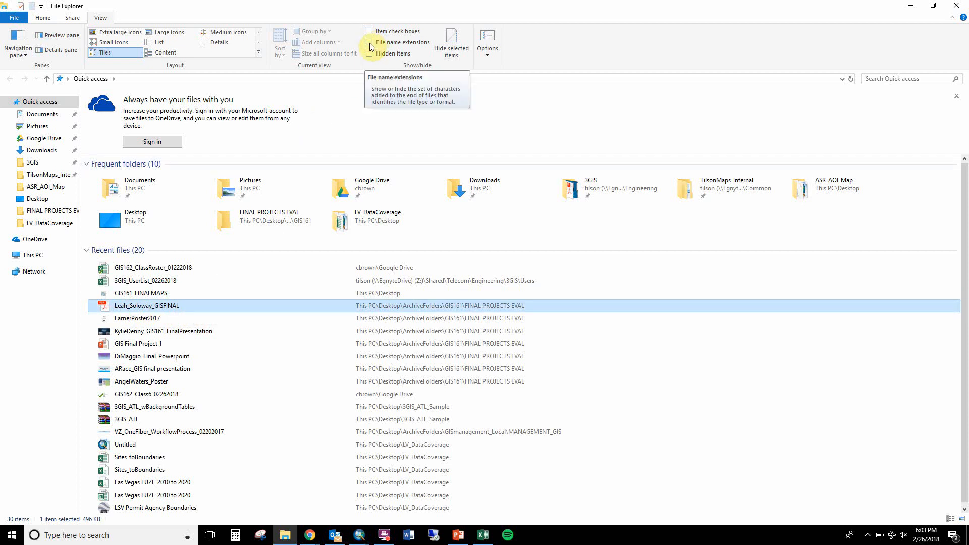
left_click(369, 42)
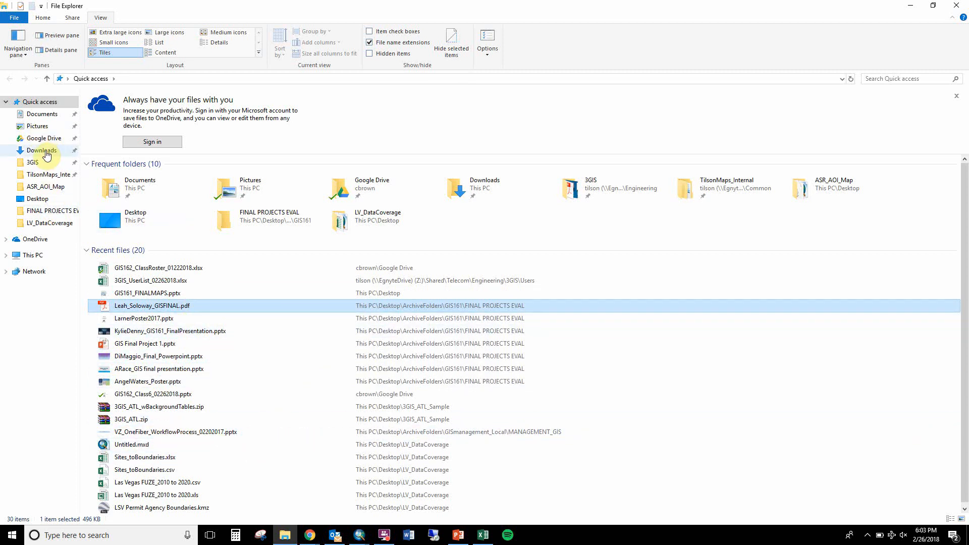
Navigate to the Desktop and enter the GIS162 folder
left_click(38, 199)
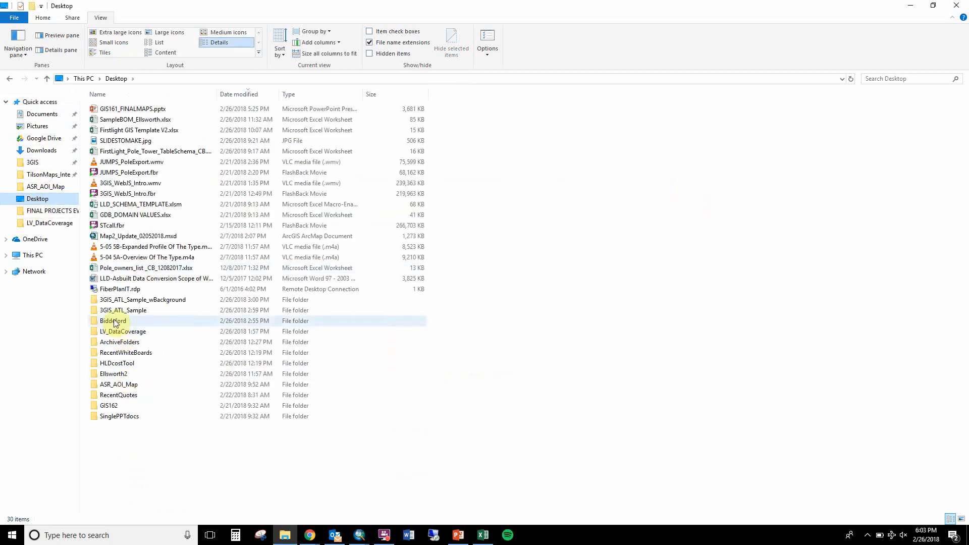
double_click(109, 405)
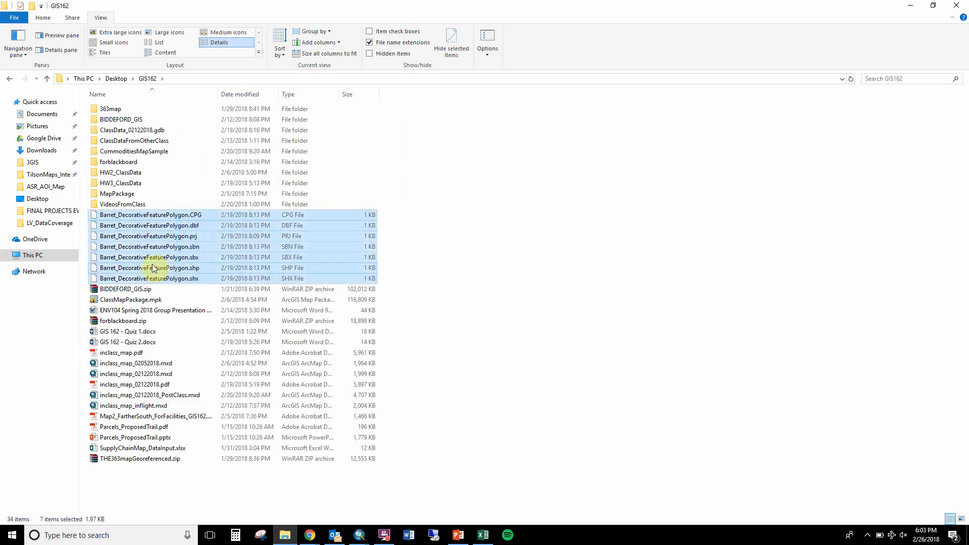
Send the seven selected Barret_DecorativeFeaturePolygon shapefile parts to a compressed (zipped) folder
right_click(154, 267)
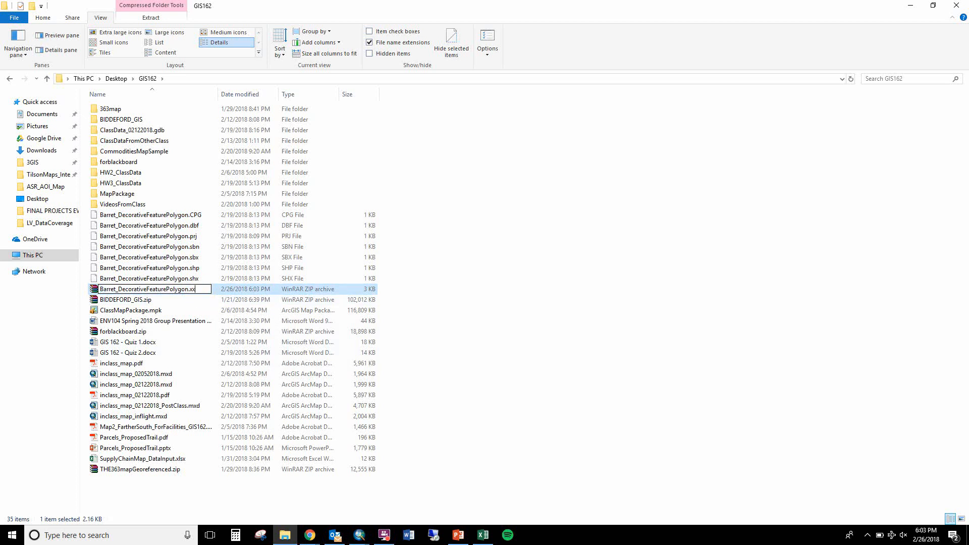
Apply the name Barret_DecorativeFeaturePolygon.xxx and confirm the extension-change warning
key("enter")
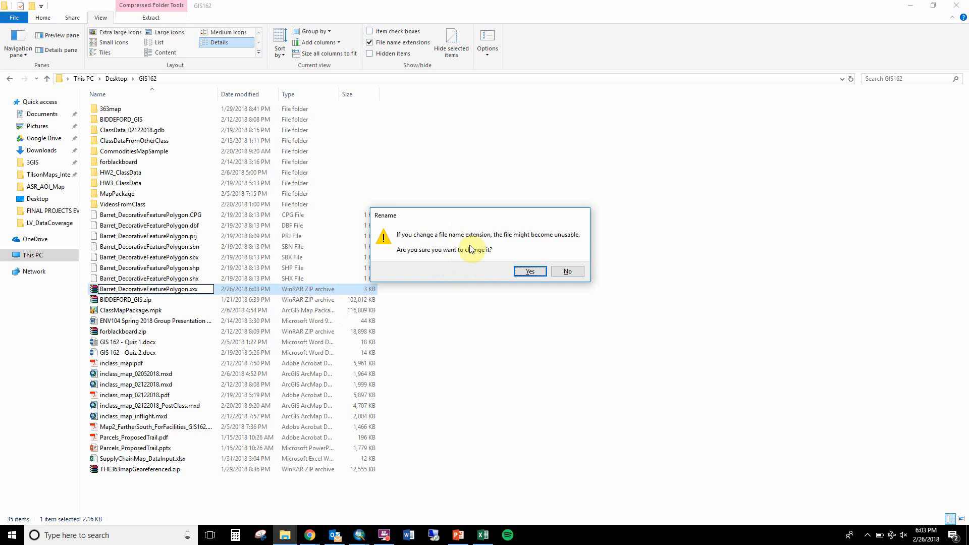
left_click(529, 272)
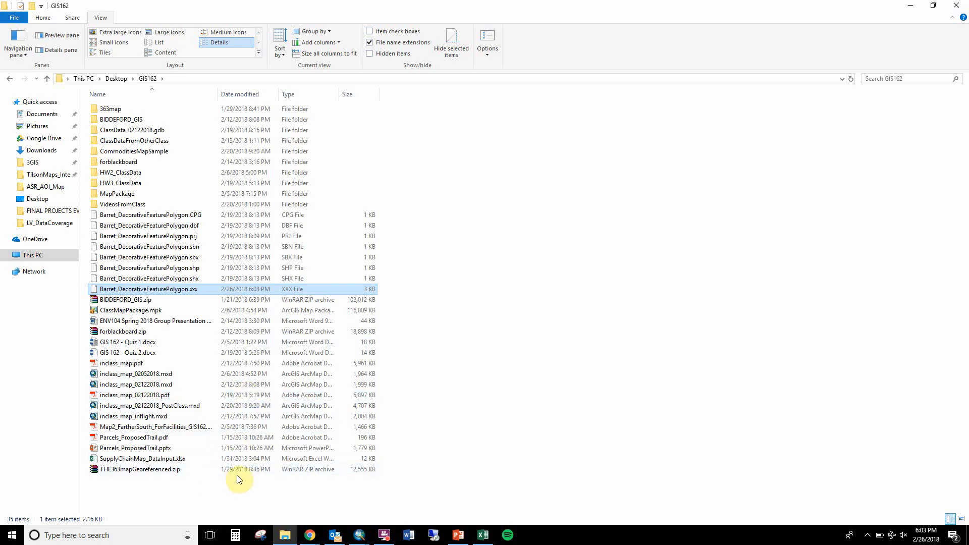
mouse_move(336, 535)
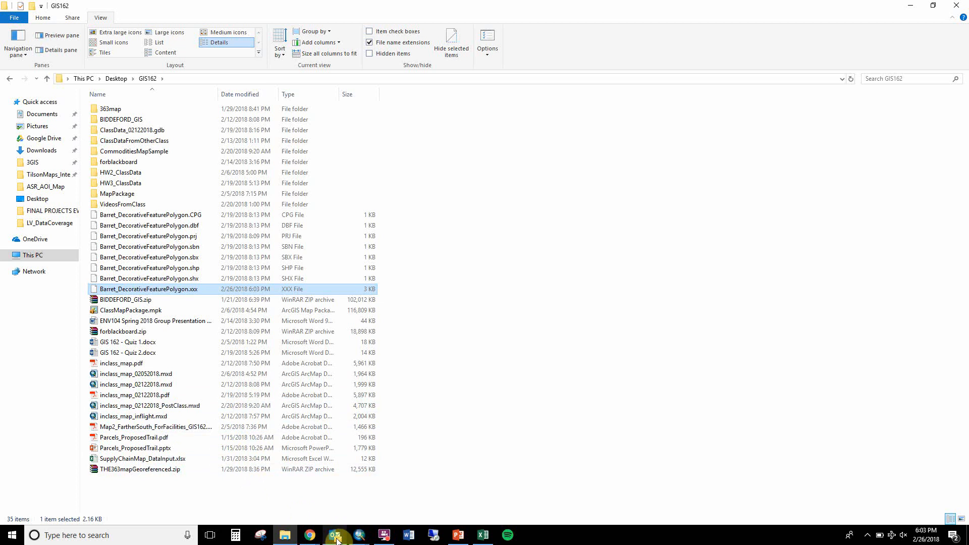
mouse_move(335, 535)
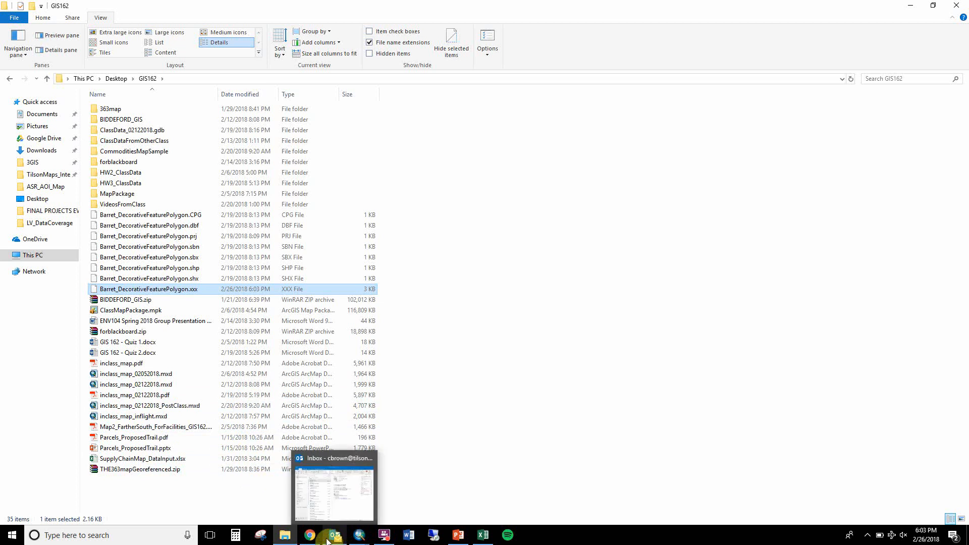